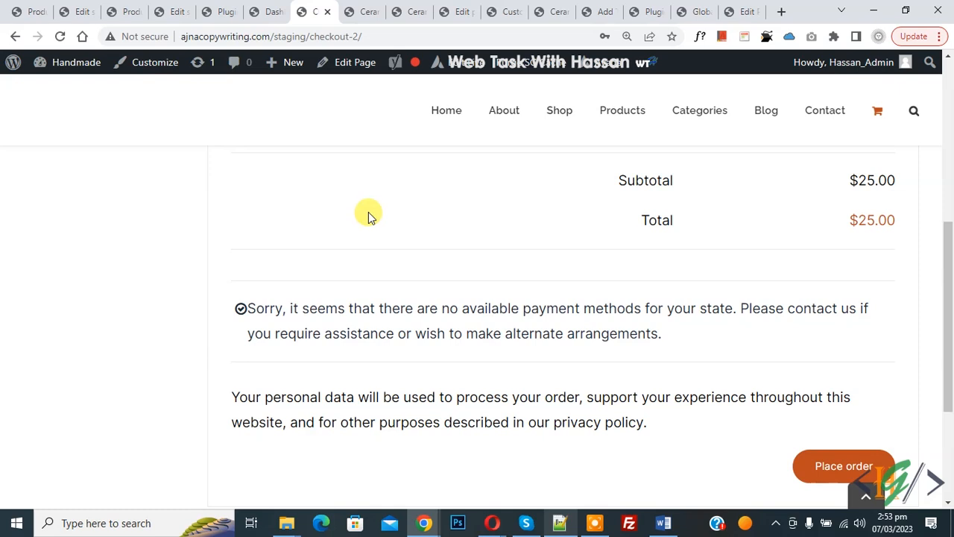
Highlight the default 'no available payment methods' notice on the checkout page.
drag(246, 308, 412, 307)
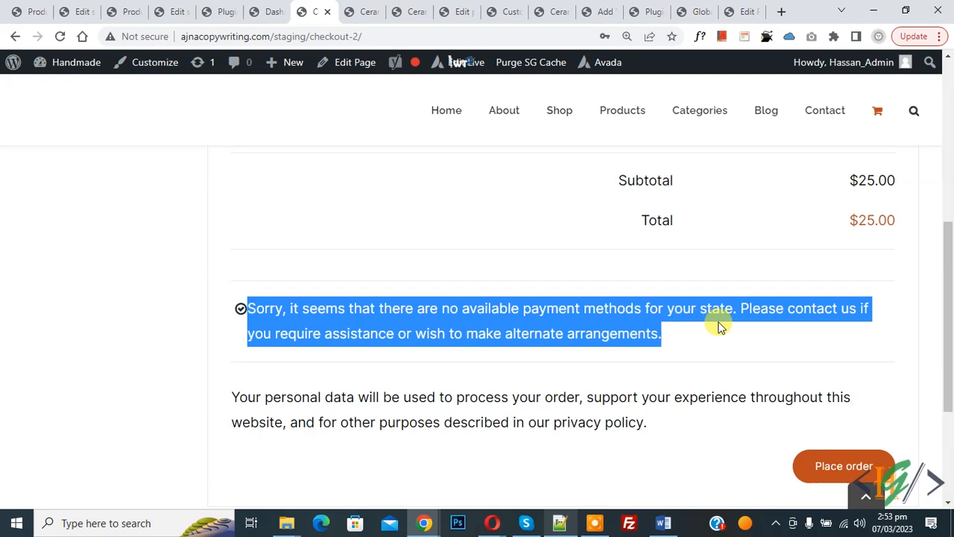
mouse_move(550, 325)
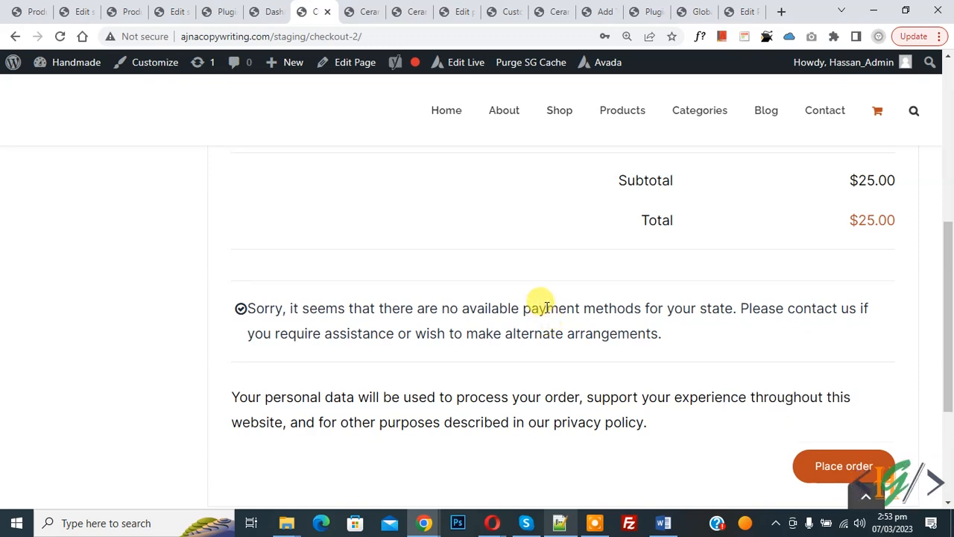
mouse_move(542, 300)
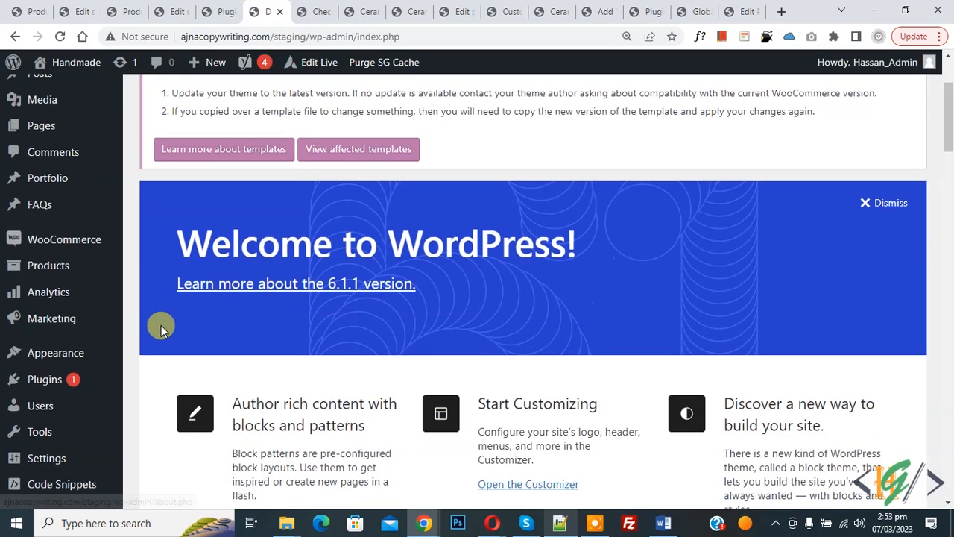
Search plugins for 'wp code' and confirm WPCode shows as Active.
click(158, 402)
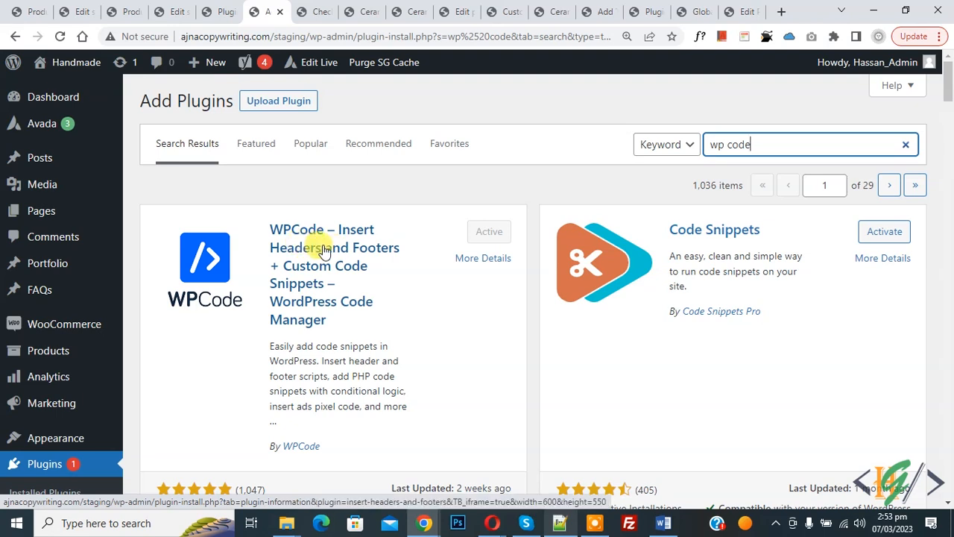
mouse_move(305, 235)
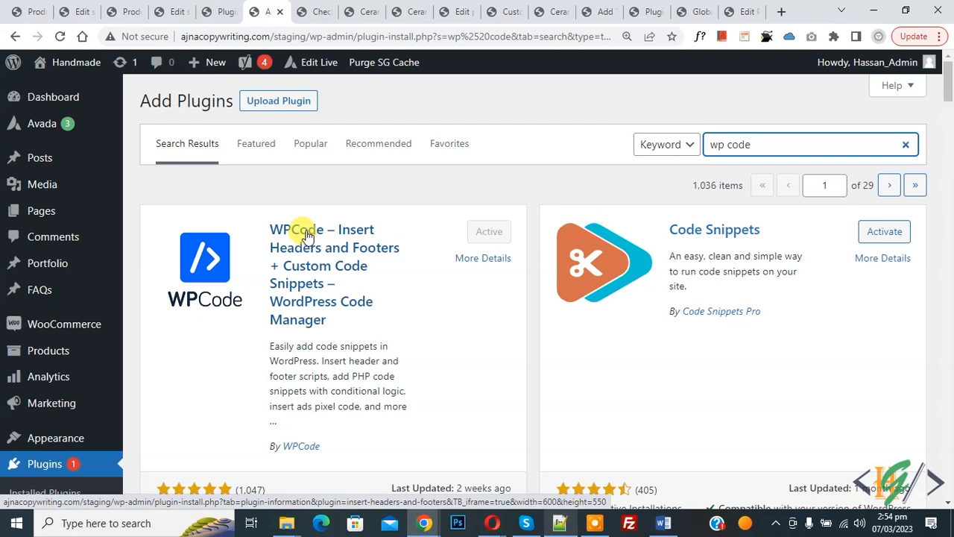
scroll(down, 3)
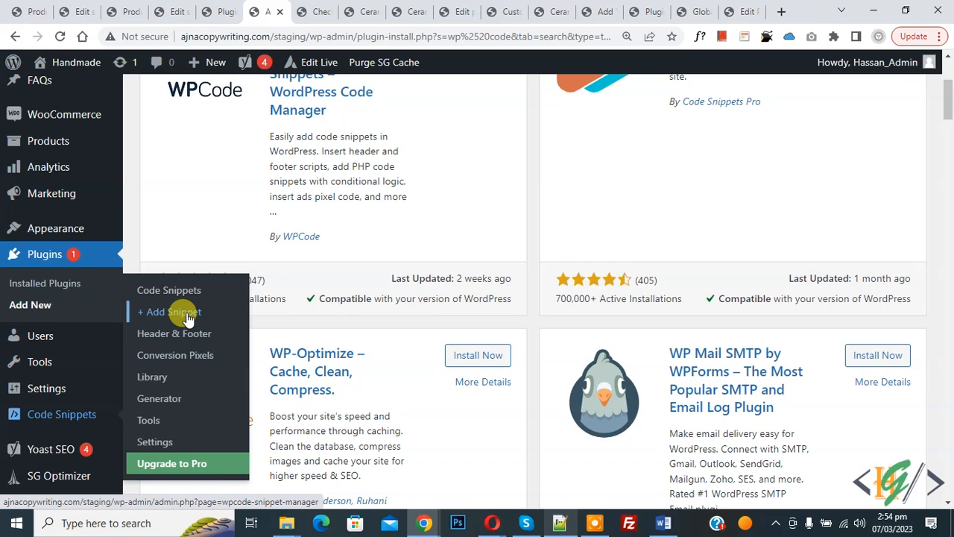
Add a PHP snippet filtering woocommerce_no_available_payment_methods_message to a custom message.
click(169, 311)
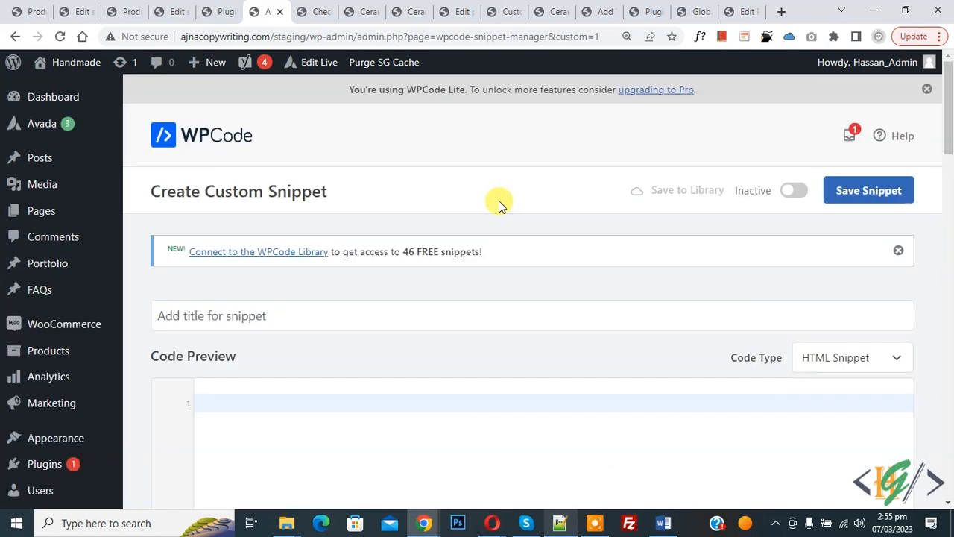
mouse_move(355, 179)
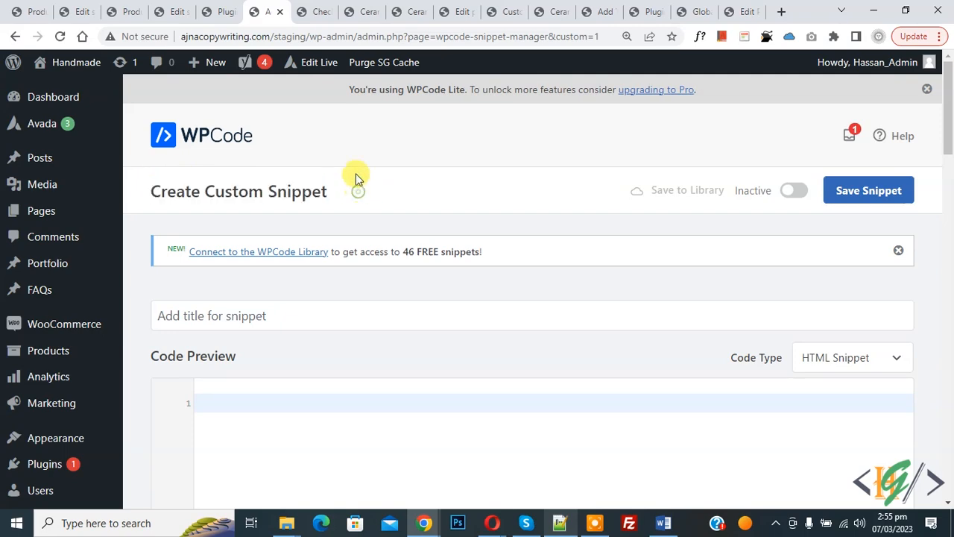
scroll(down, 3)
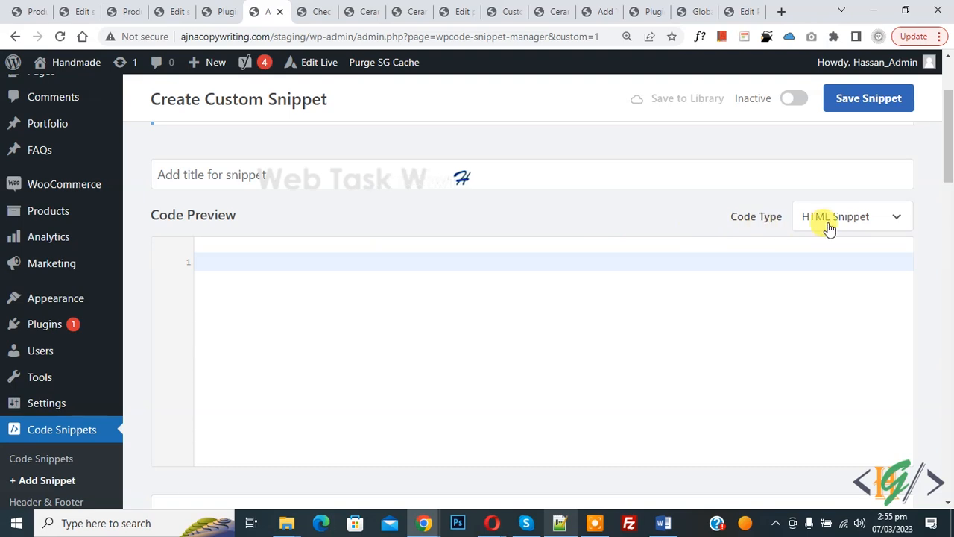
click(851, 216)
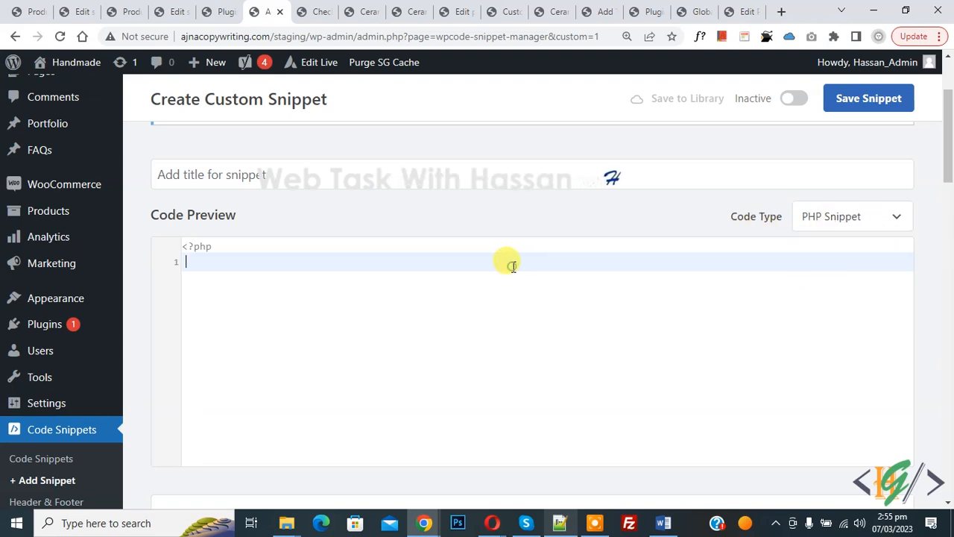
text(add_filter( 'woocommerce_no_available_payment_methods_message', function( $no_gateways_message ) {)
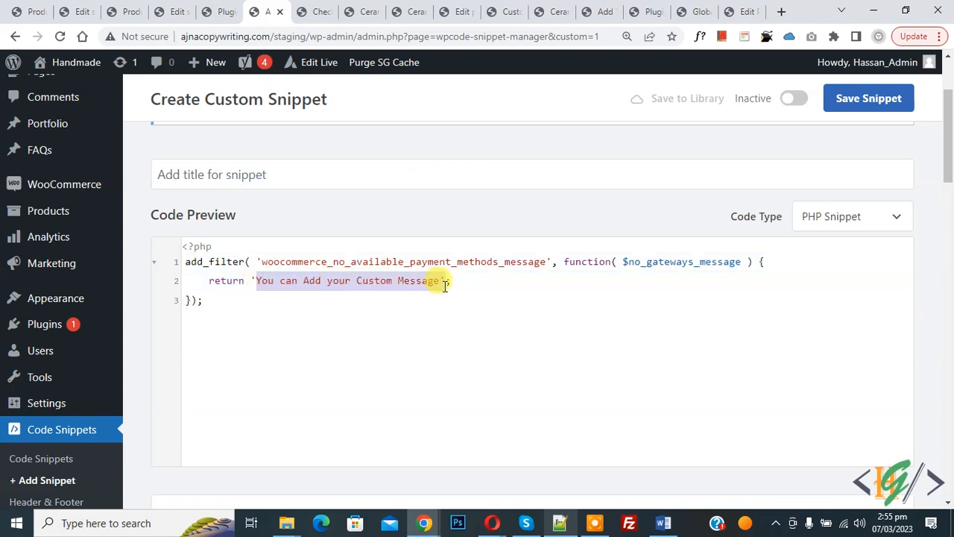
Keep Auto Insert / Run Everywhere, toggle the snippet Active, and save it.
scroll(down, 3)
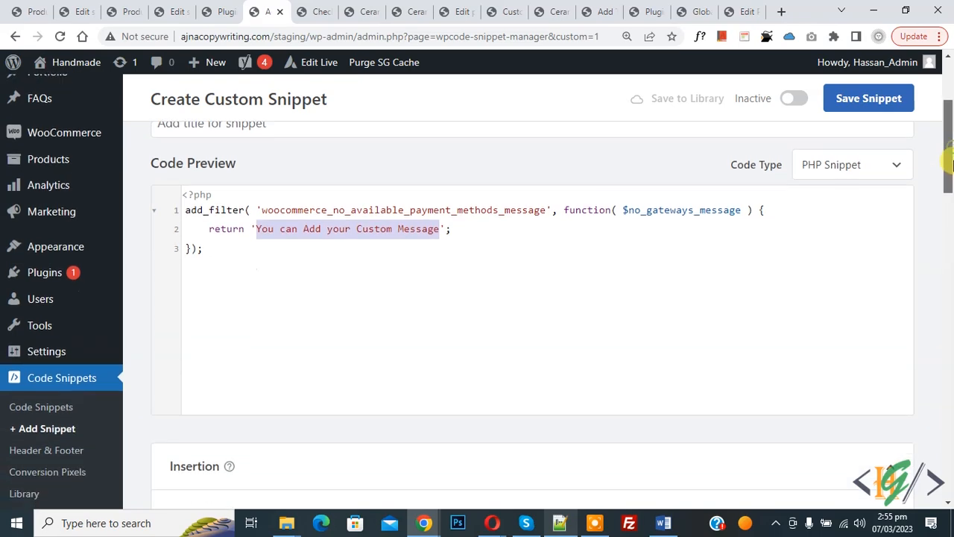
scroll(down, 3)
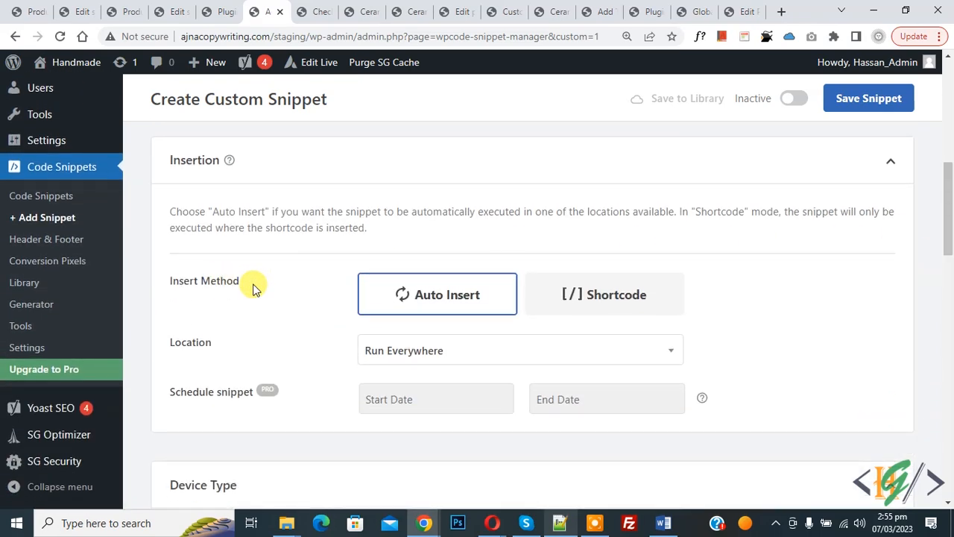
mouse_move(604, 244)
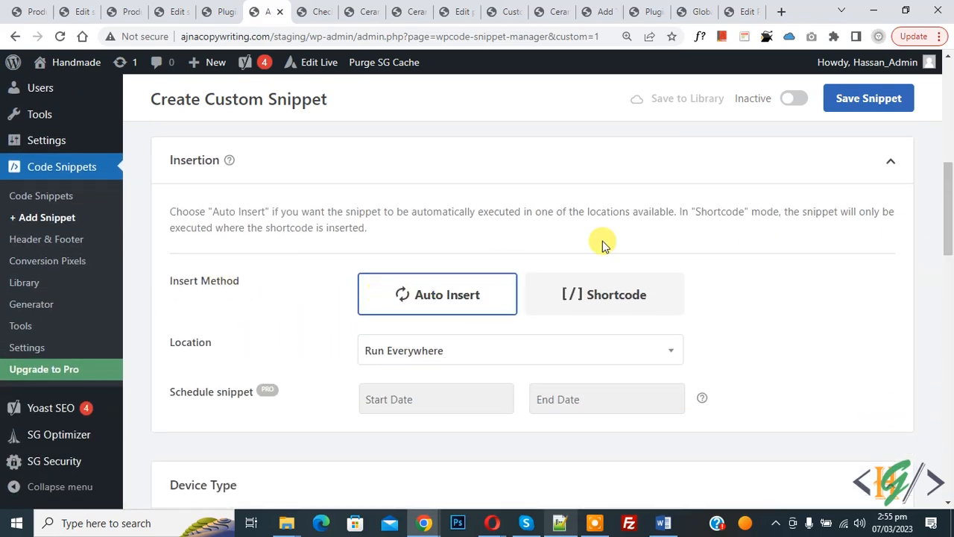
click(794, 98)
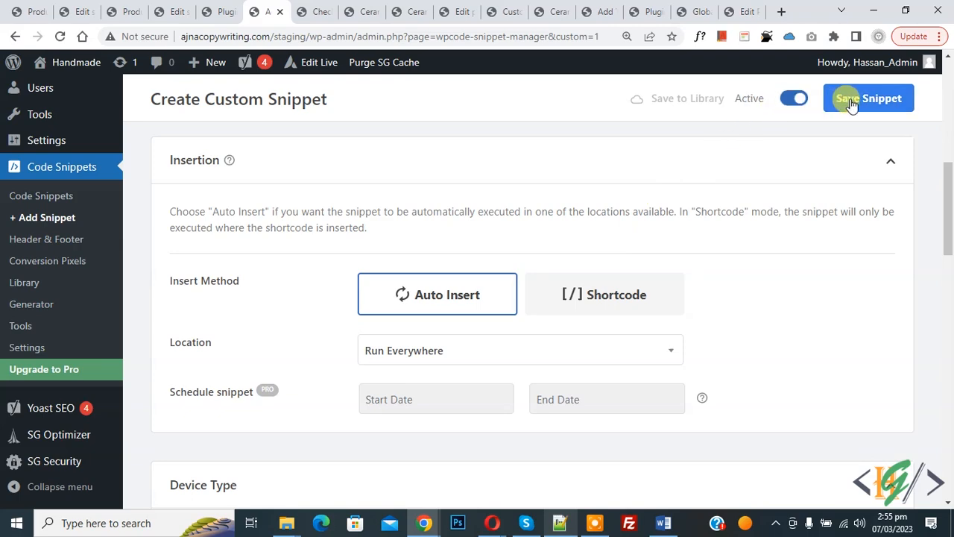
click(867, 98)
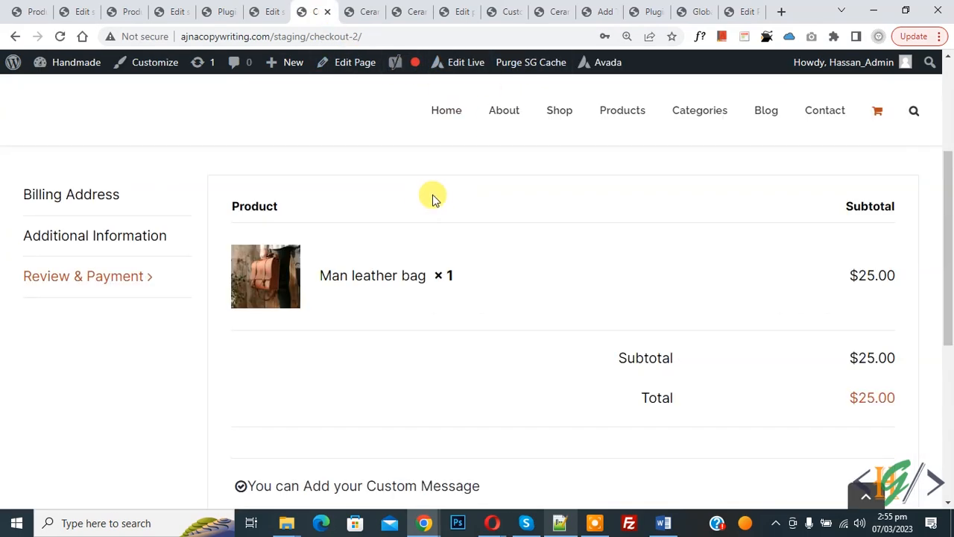
Scroll the checkout page to the payment section showing the custom message.
scroll(down, 3)
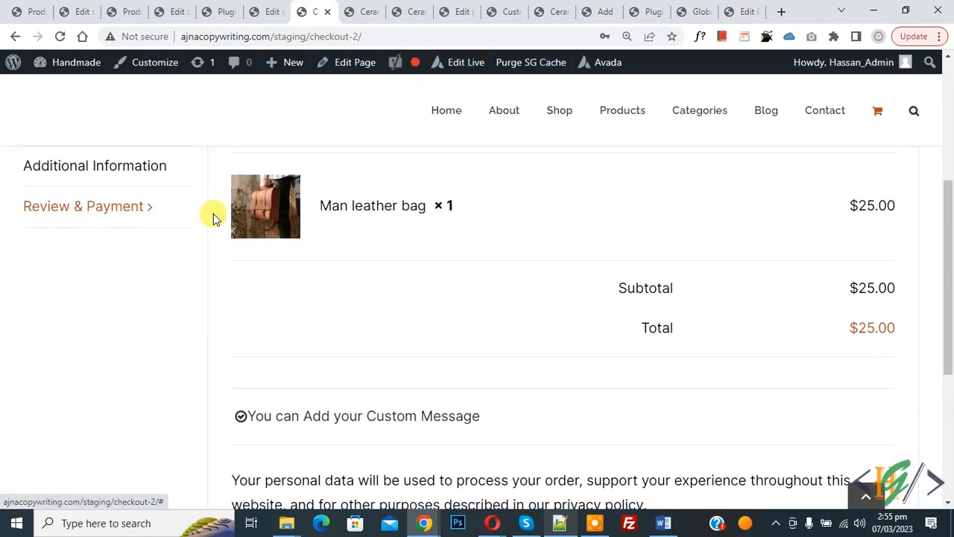
scroll(down, 3)
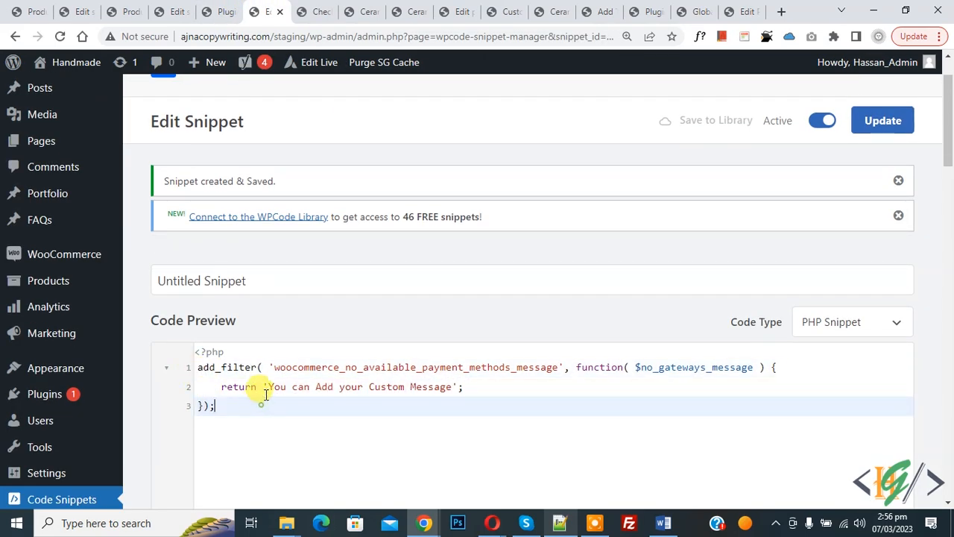
Highlight 'You can Add your Custom Message' in the snippet code and return to checkout.
drag(270, 386, 451, 386)
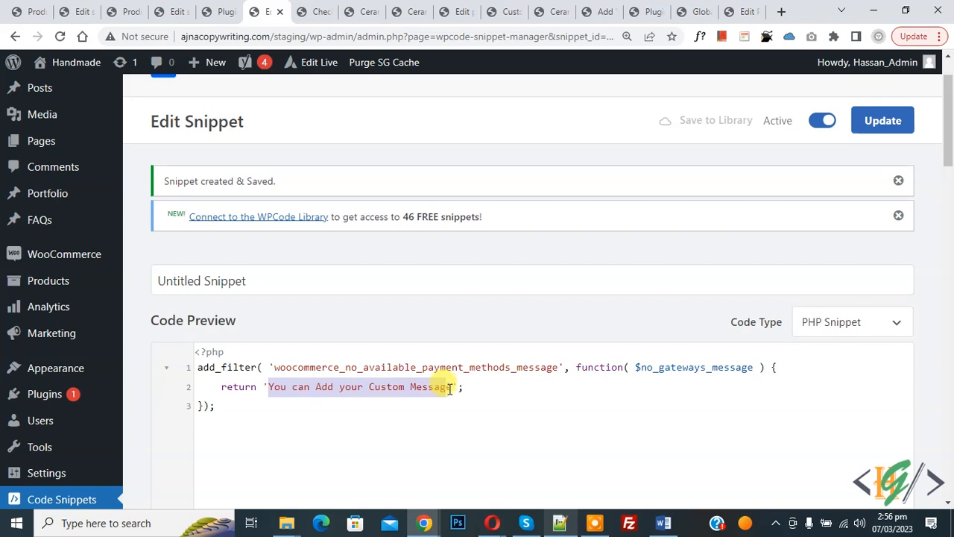
click(314, 12)
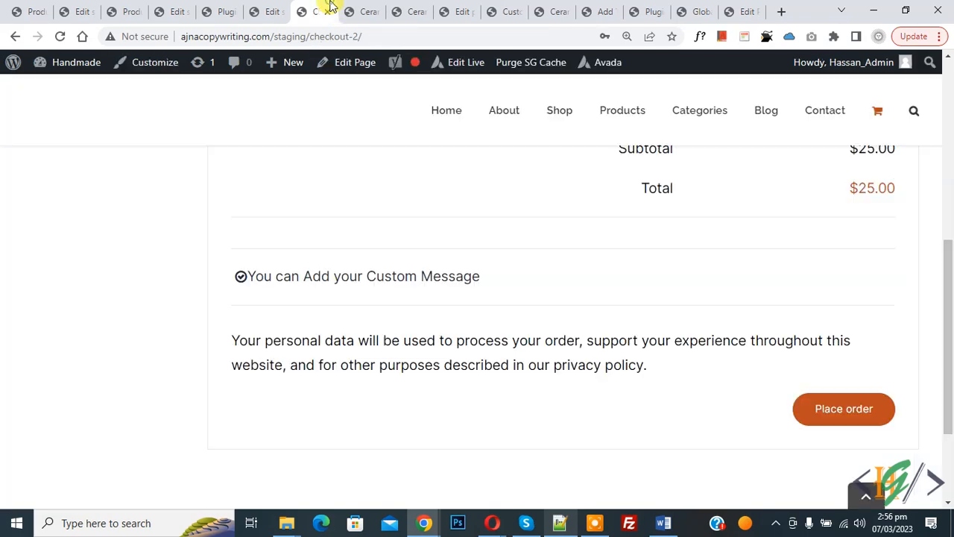